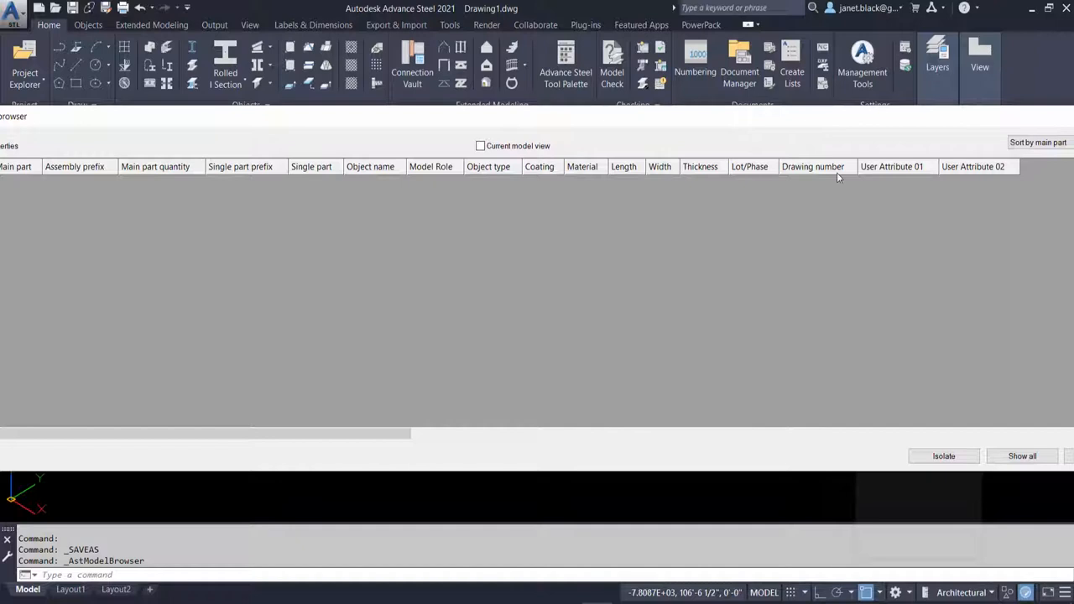
mouse_move(687, 219)
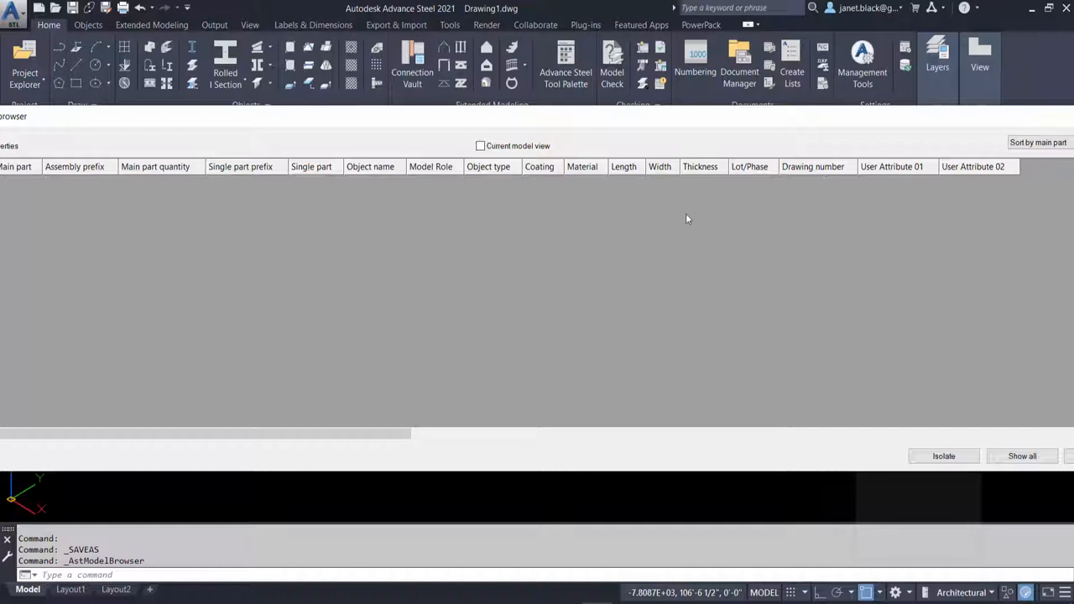
mouse_move(436, 176)
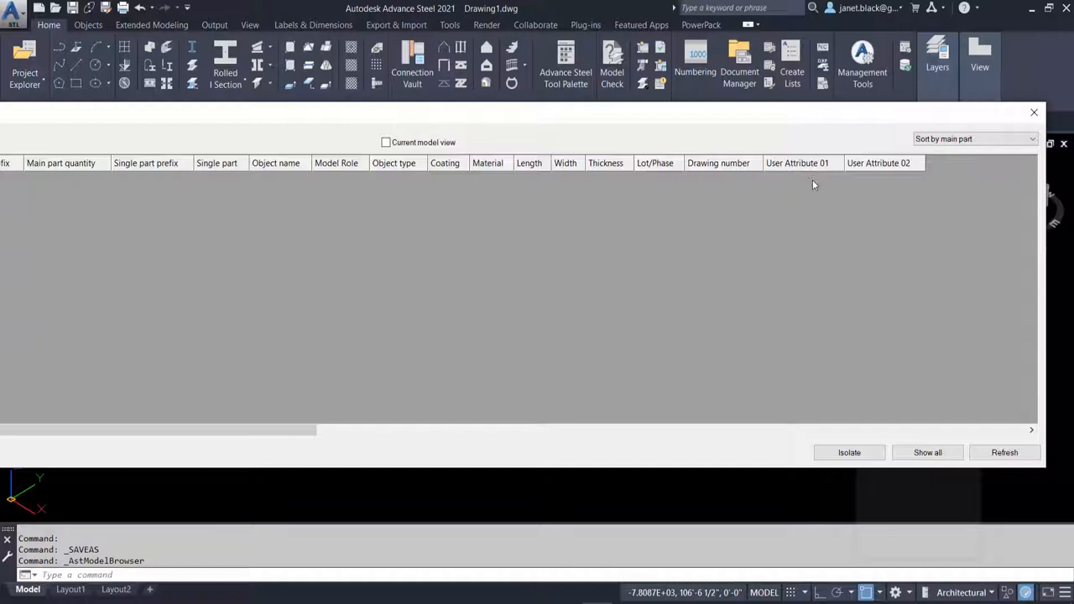
- Close the empty Model Browser to return to the drawing view
left_click(973, 138)
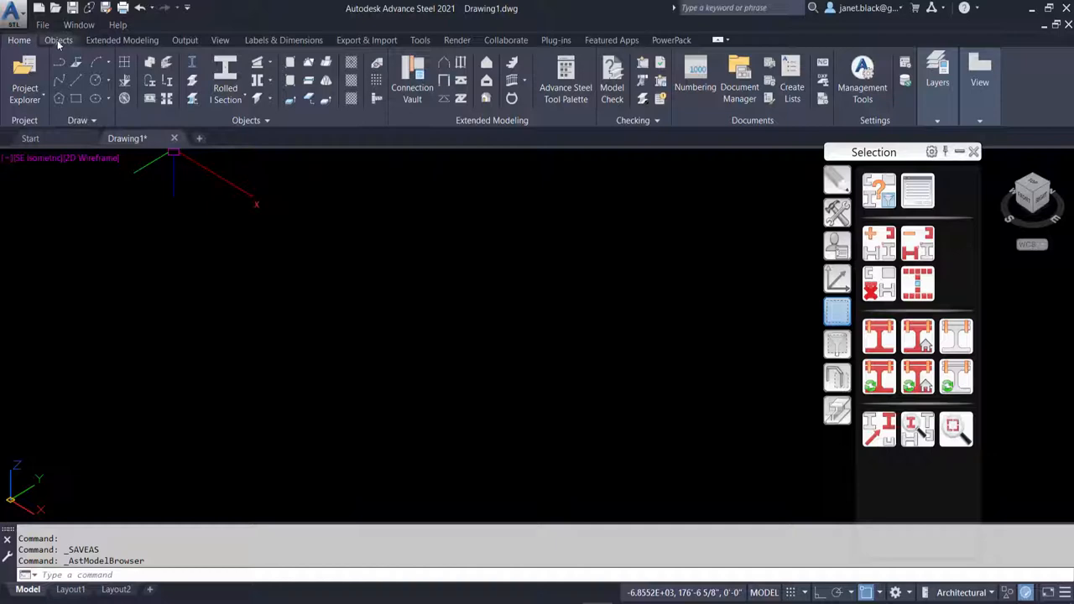
- Start Save As > Drawing Template from the application menu
left_click(57, 41)
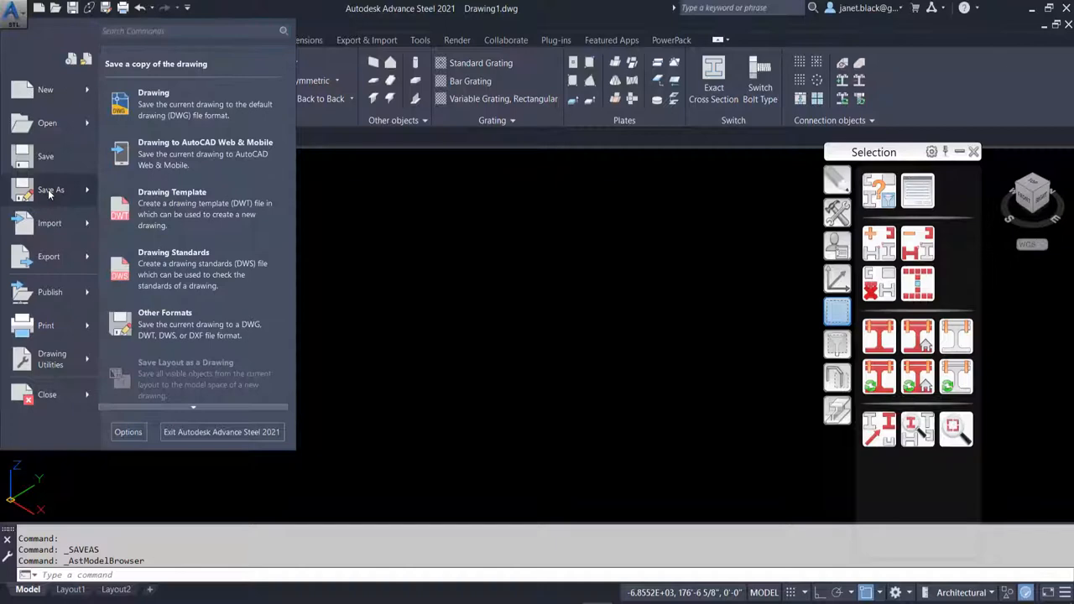
left_click(171, 208)
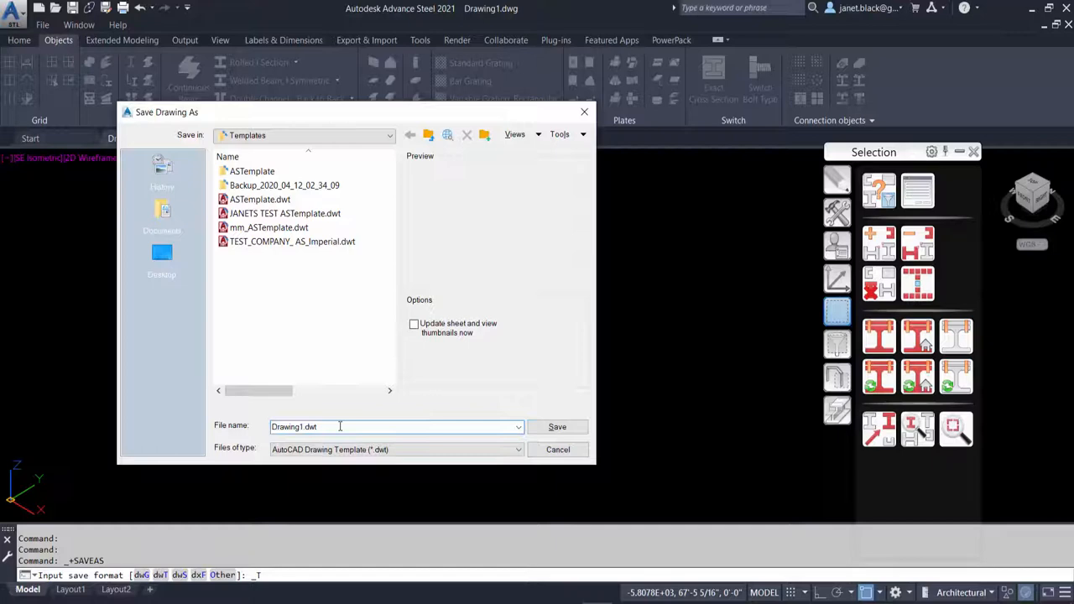
- Name the template ASTTemplate-IMPERIAL-MB and save it, reaching Template Options
type("ASTTemplate")
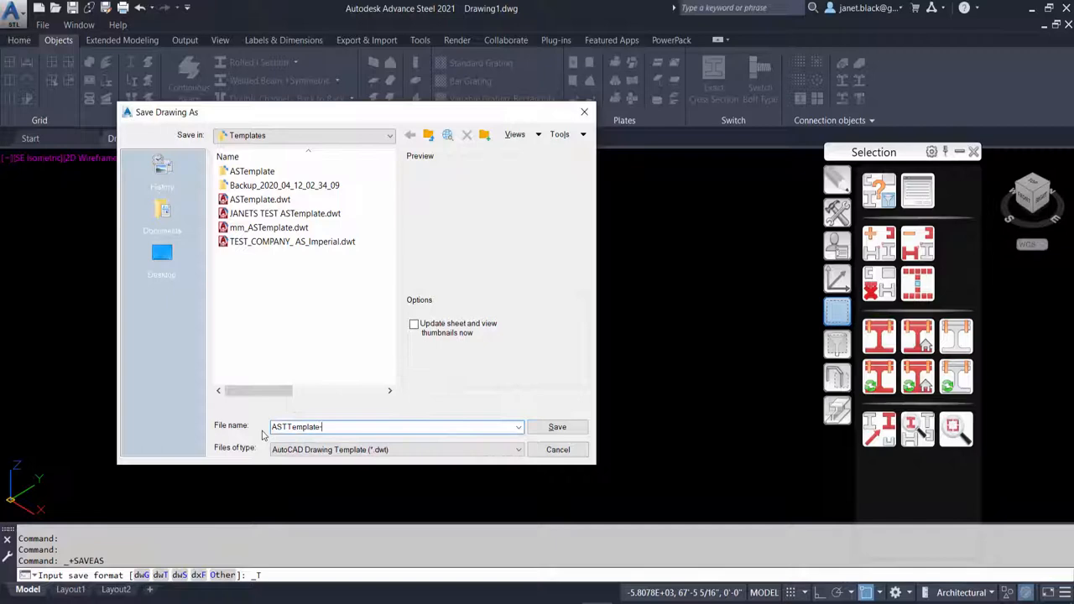
type("-IMPERIAL")
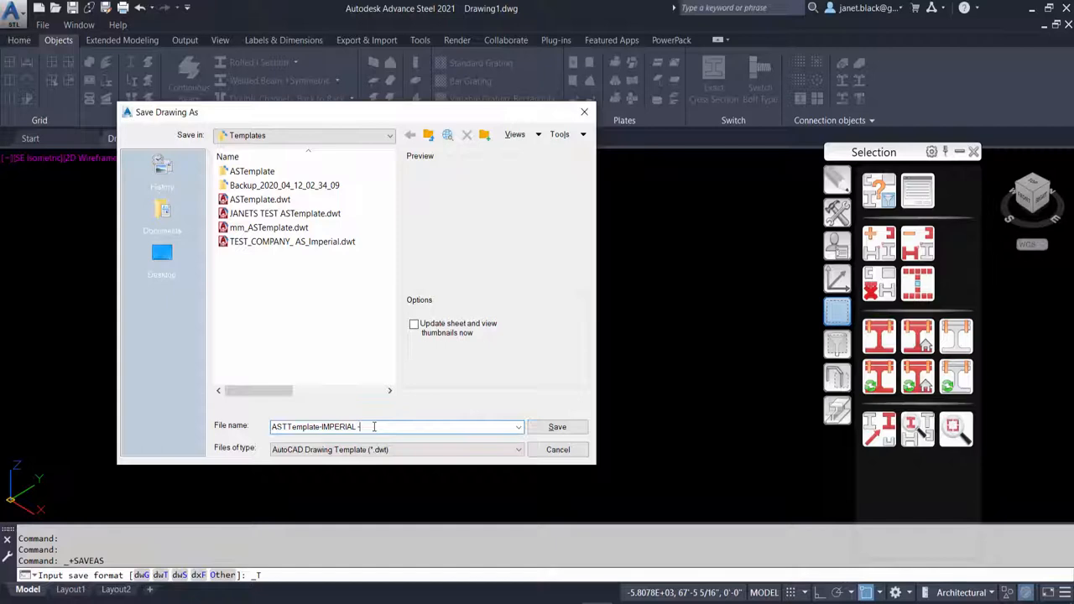
type("-MB")
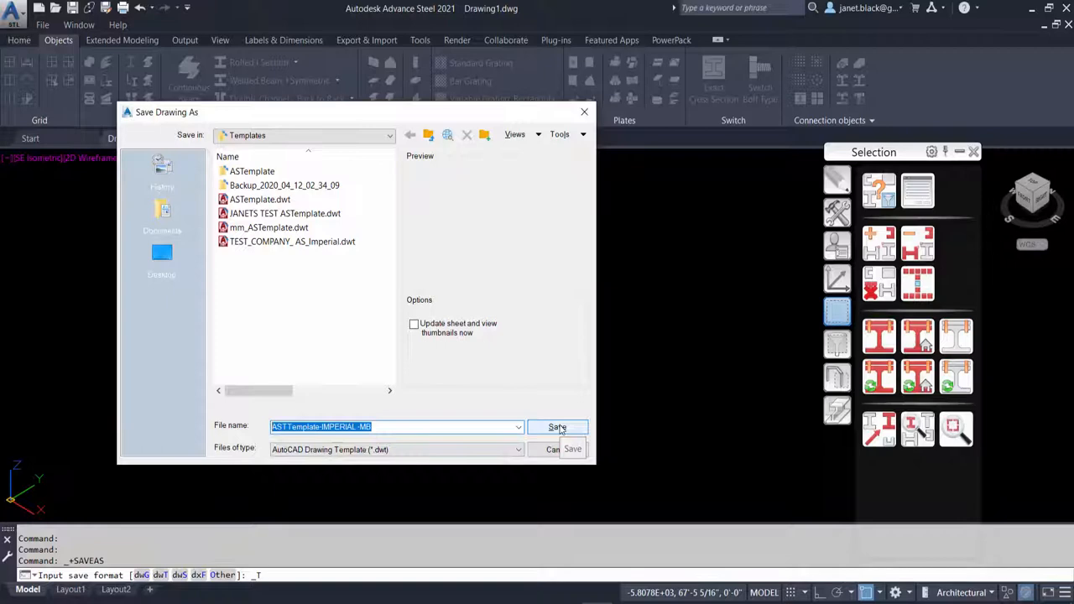
left_click(557, 428)
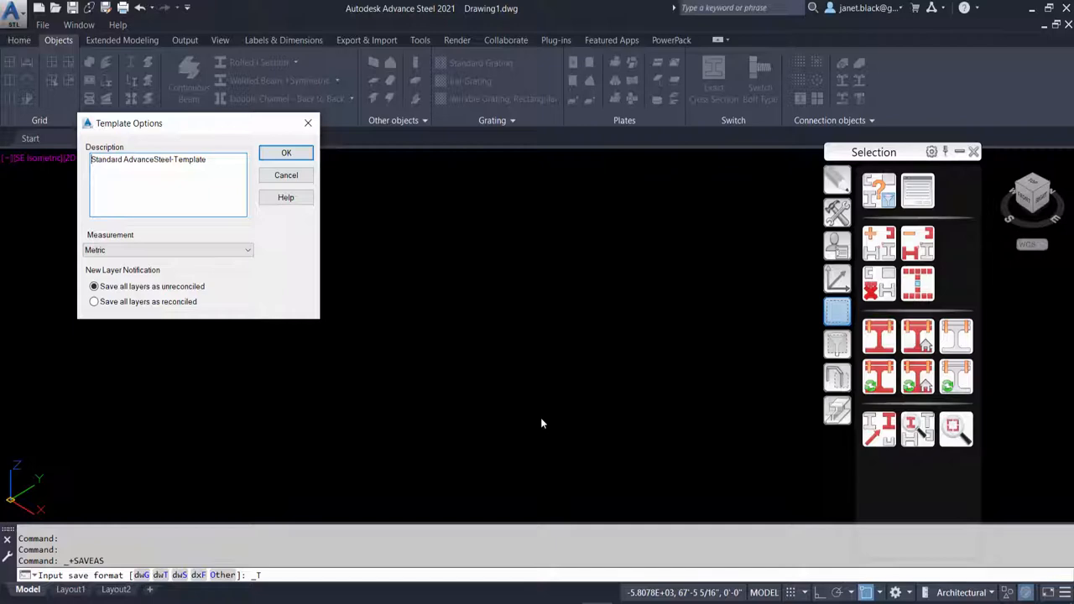
- Set the description to 'ASTTemplate-IMPERIAL -MB' and measurement to English
triple_click(148, 159)
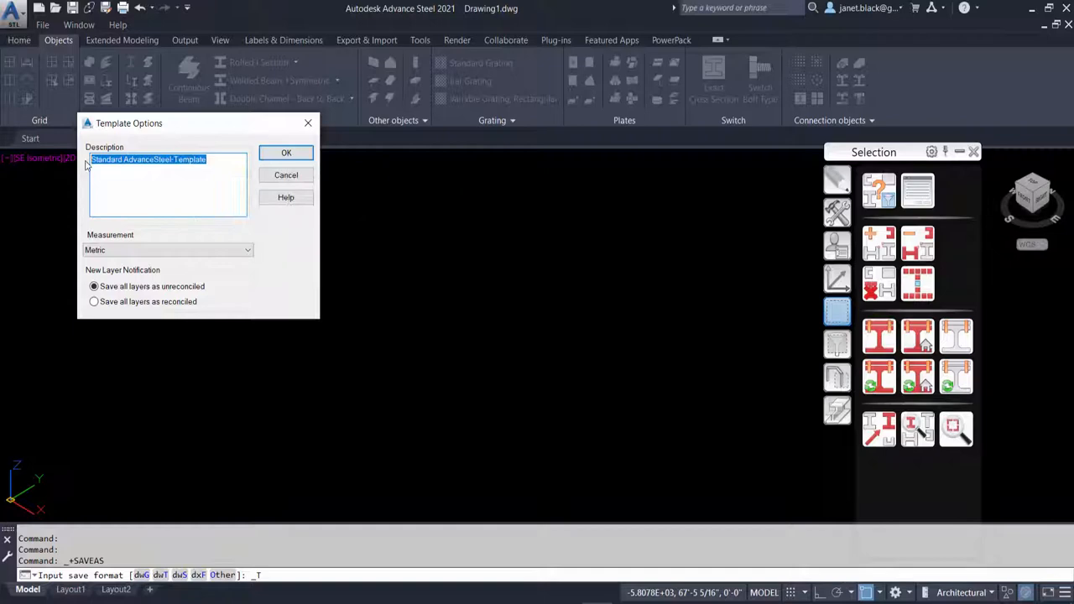
type("ASTTemplate-IMPERIAL -MB")
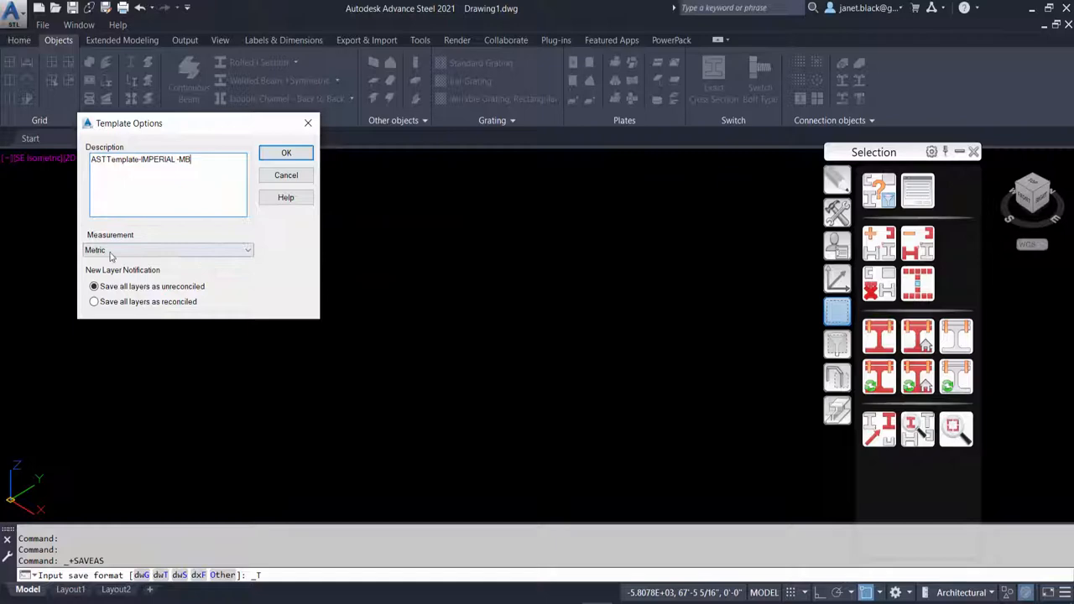
left_click(168, 250)
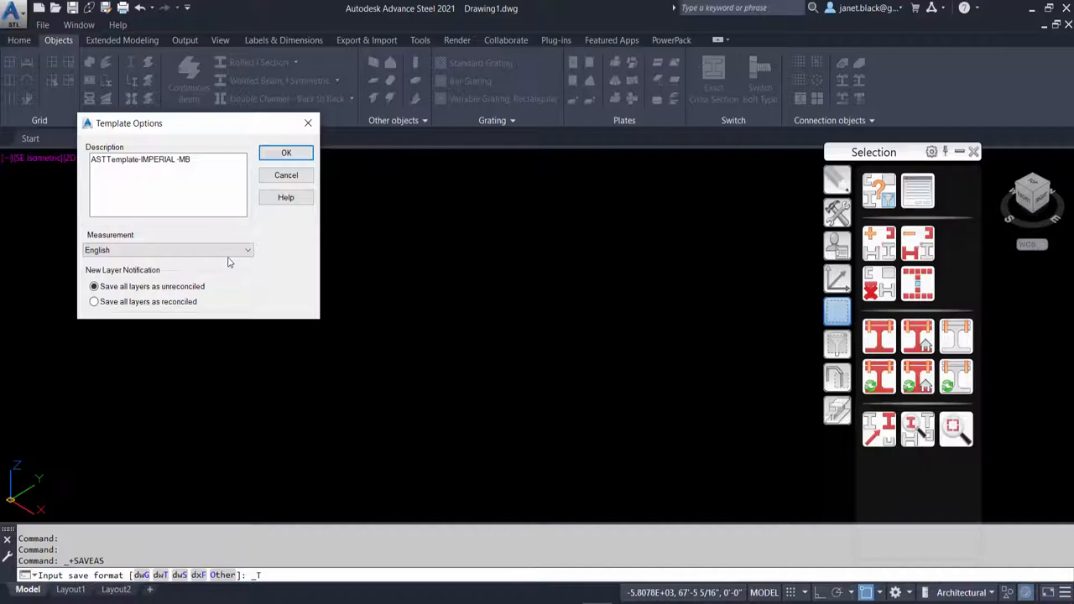
left_click(285, 153)
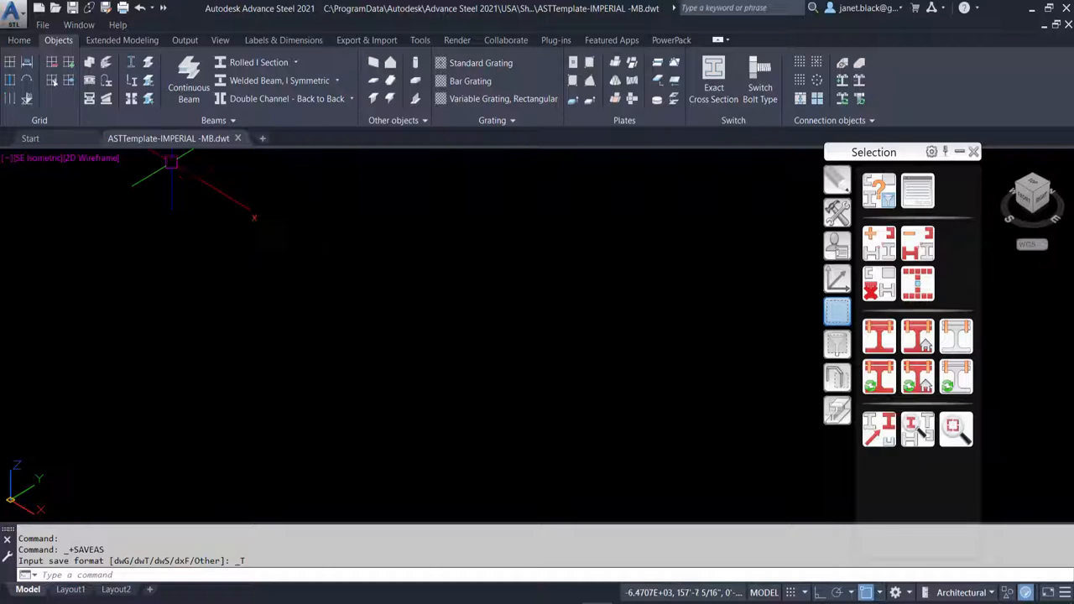
- Begin a new drawing via New > Drawing, reaching the Select template list
left_click(14, 10)
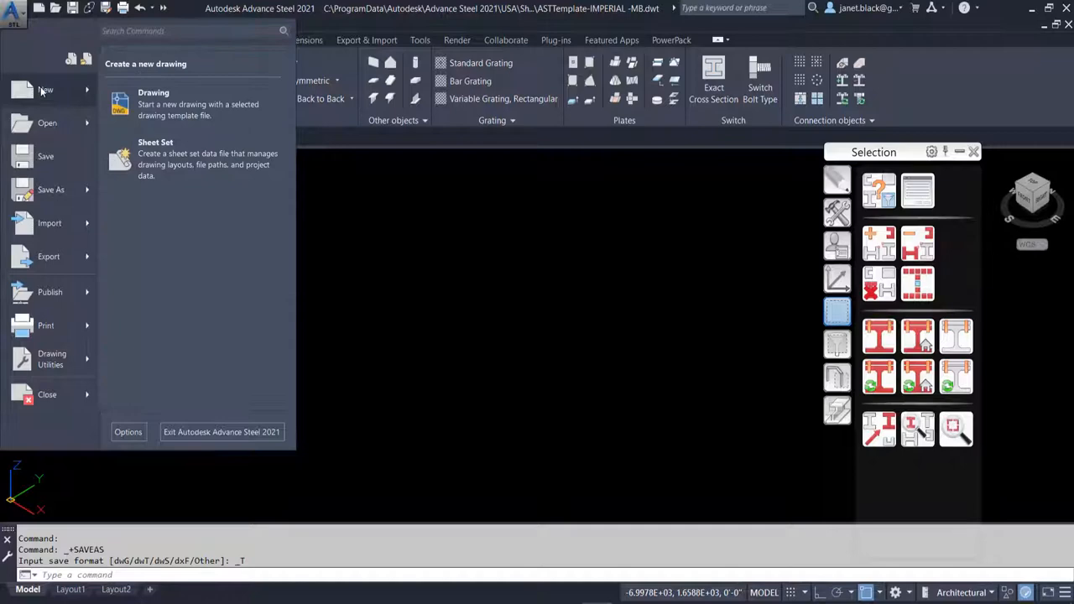
left_click(155, 92)
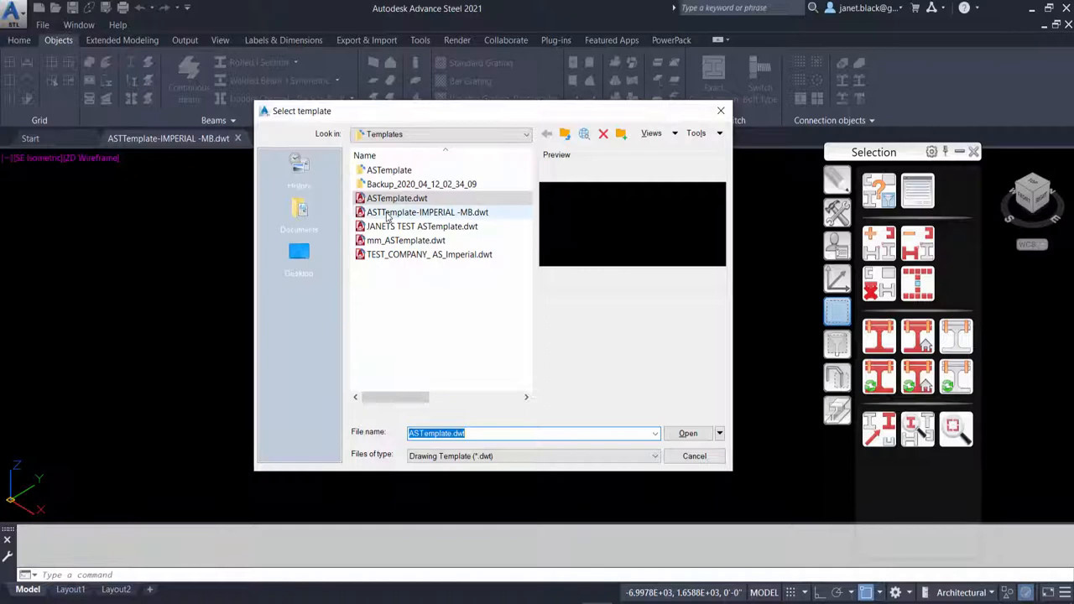
- Create Drawing2 from the ASTTemplate-IMPERIAL -MB.dwt template
left_click(428, 212)
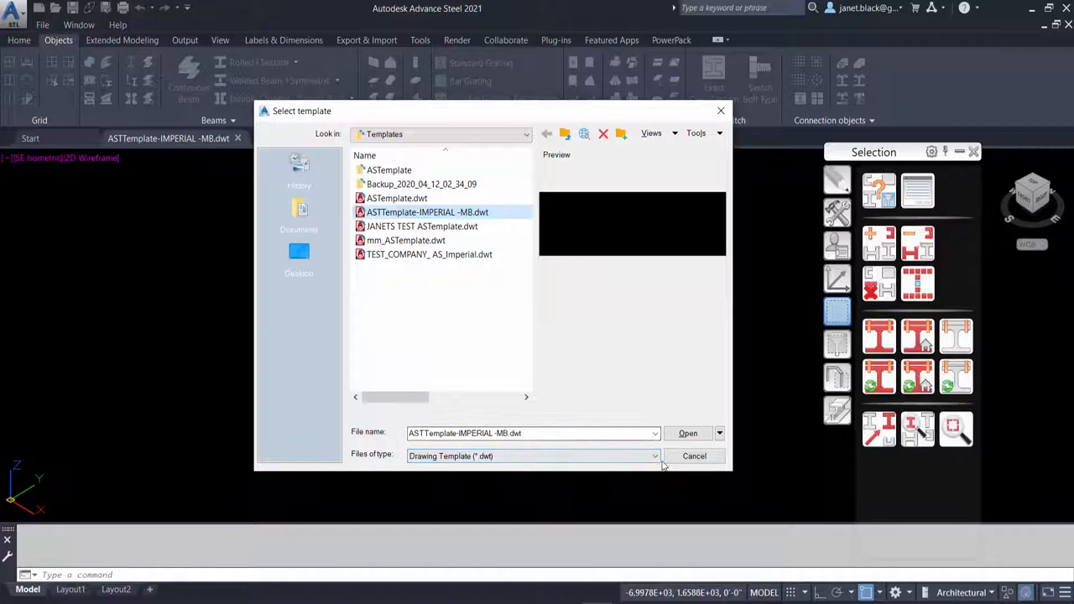
left_click(688, 433)
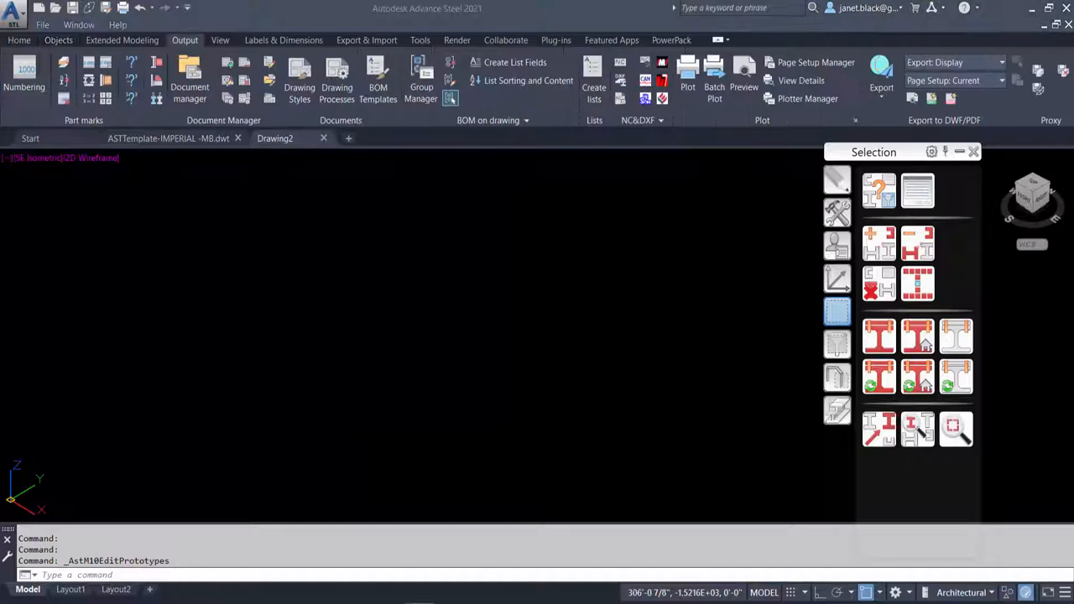